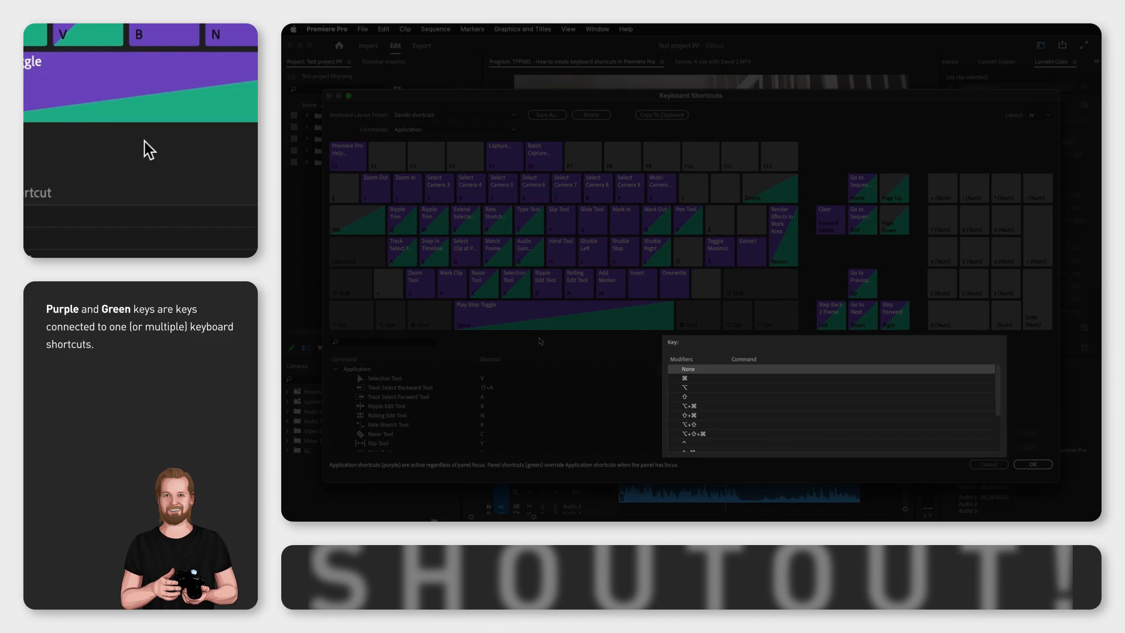
Step: Search the shortcut command list for 'volume'
{"action": "type", "text": "volume"}
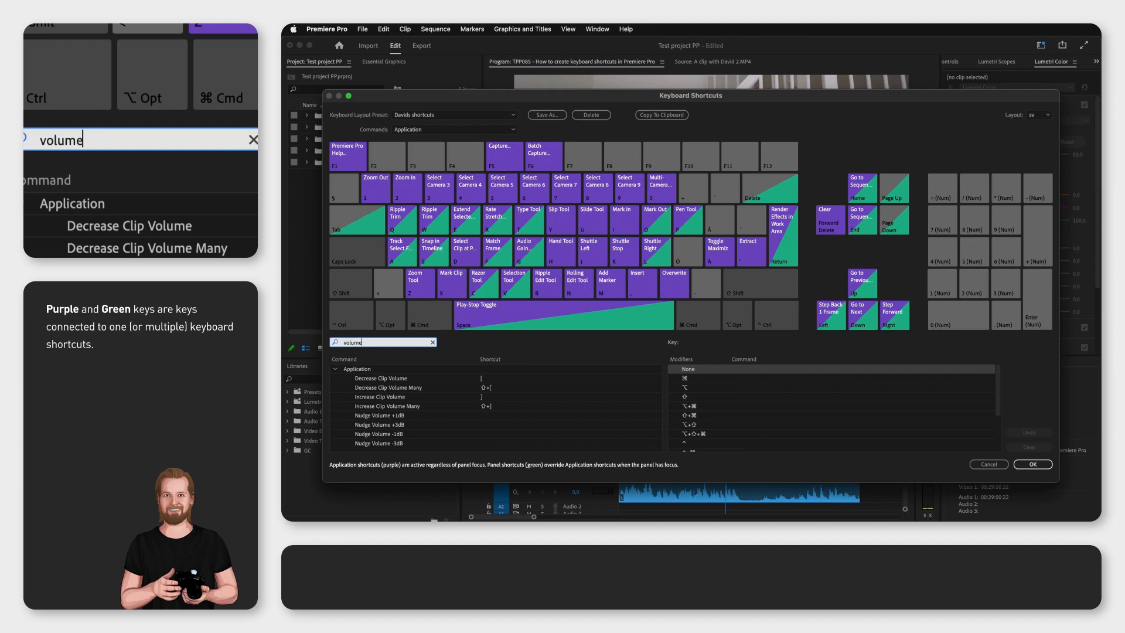
Step: Open an empty shortcut entry field beside Nudge Volume +1dB
{"action": "left_click", "coordinate": [491, 415]}
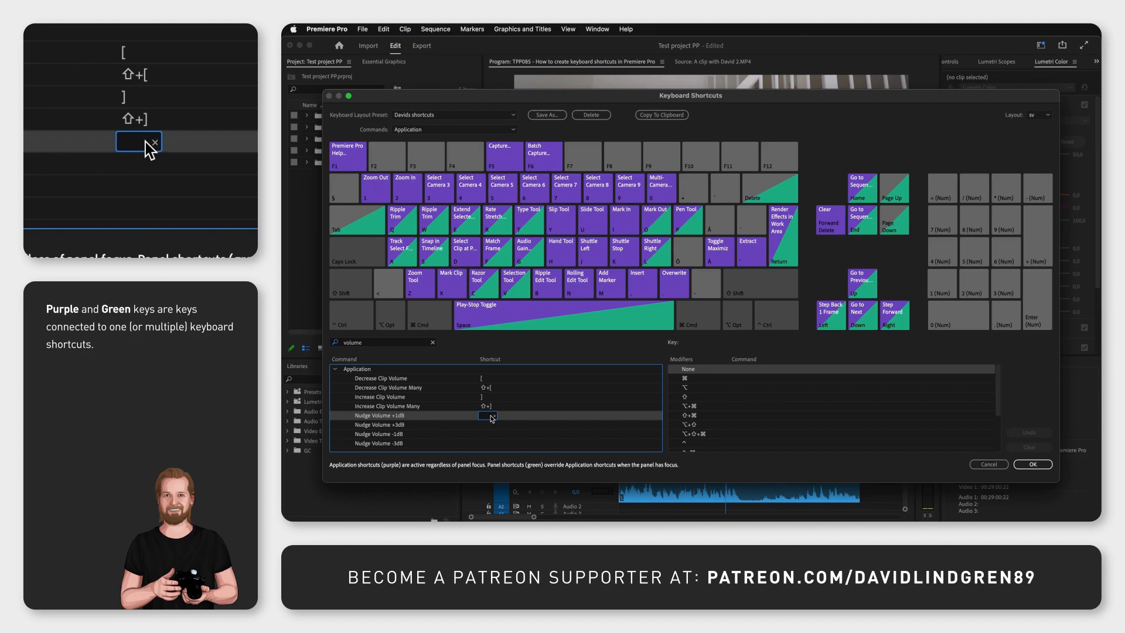